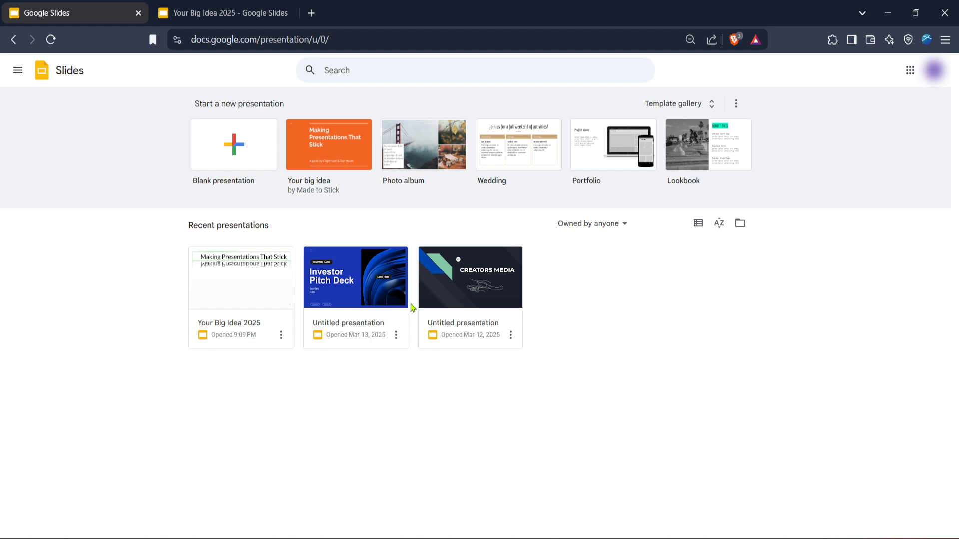
mouse_move(354, 130)
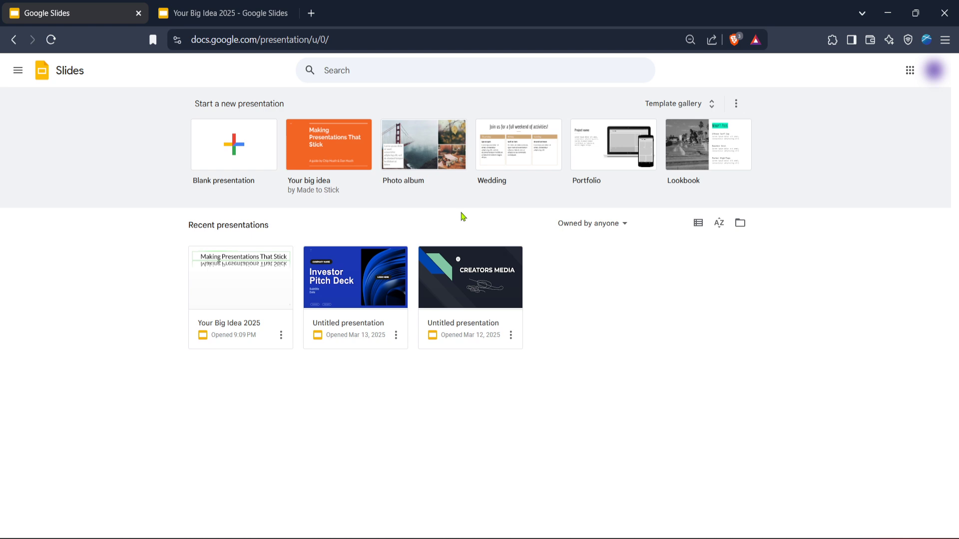
mouse_move(460, 188)
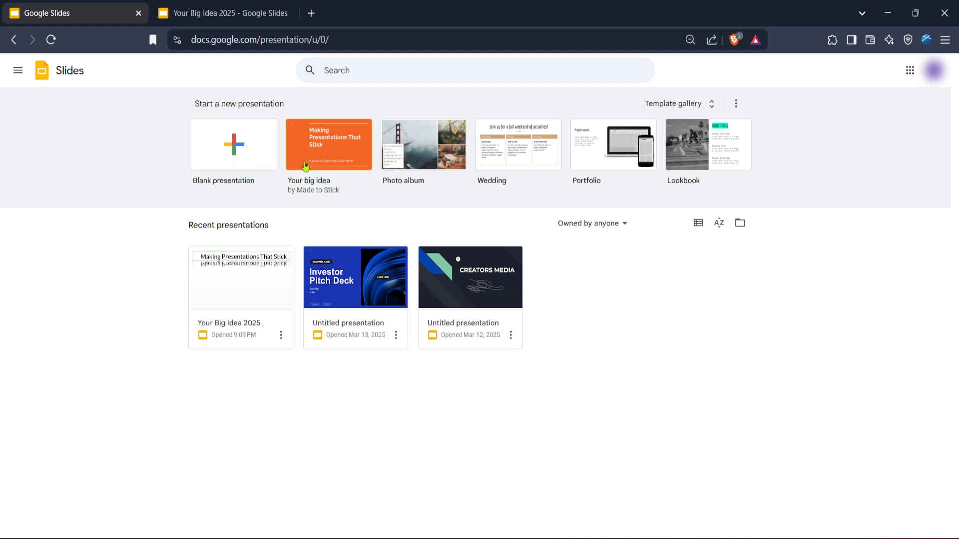
mouse_move(335, 164)
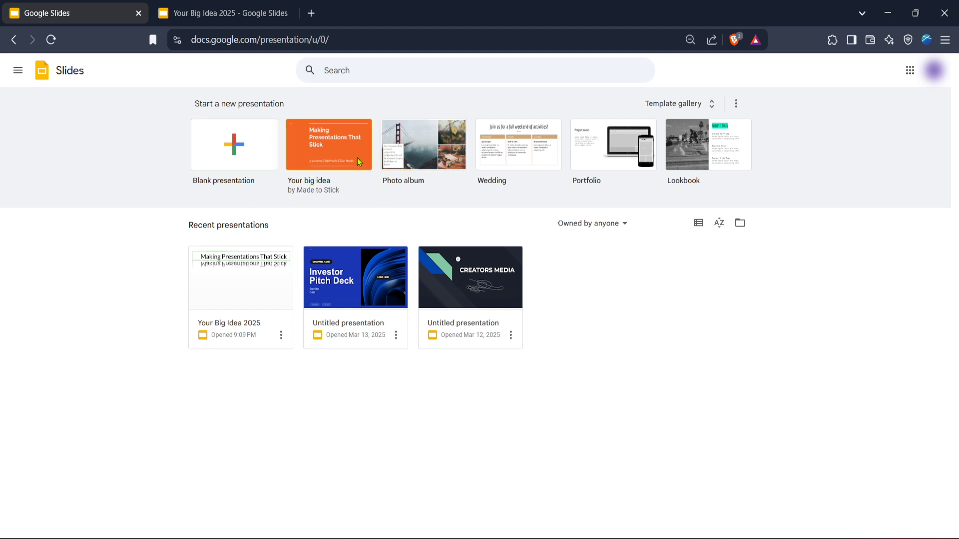
Open the 'Your Big Idea 2025' presentation from the Slides home page
click(223, 13)
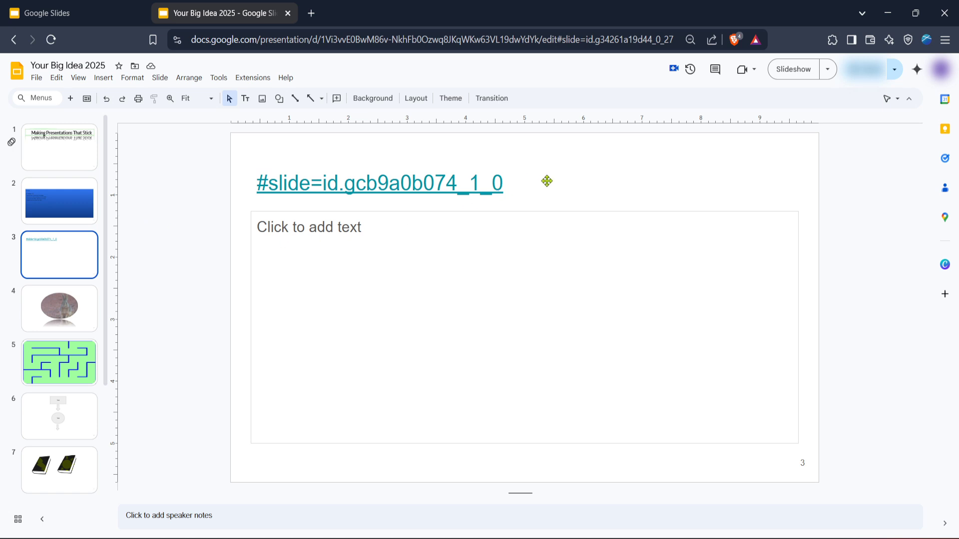
Select the slide 3 link text box and bring up the Insert menu
click(379, 183)
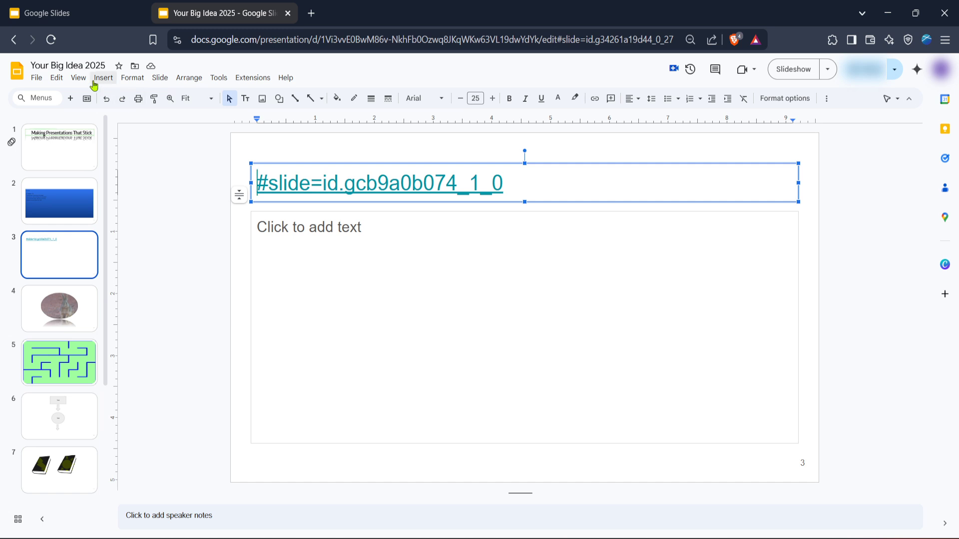
click(102, 78)
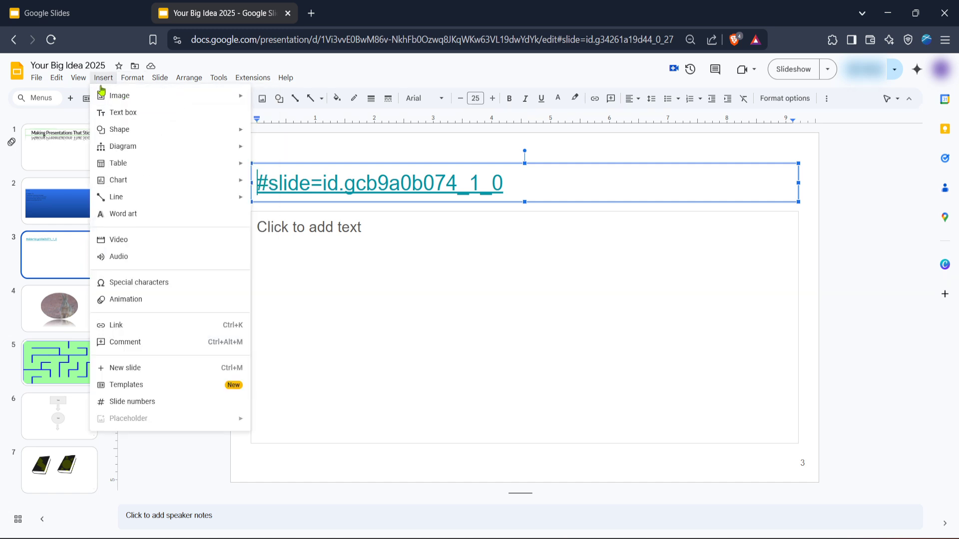
mouse_move(142, 332)
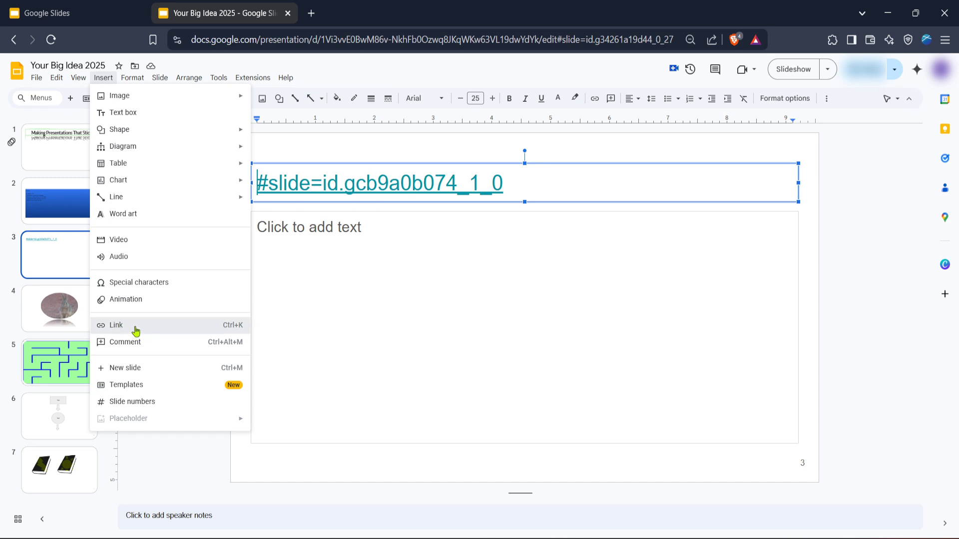
Choose Link from the Insert menu, which closes without opening a link dialog
click(115, 325)
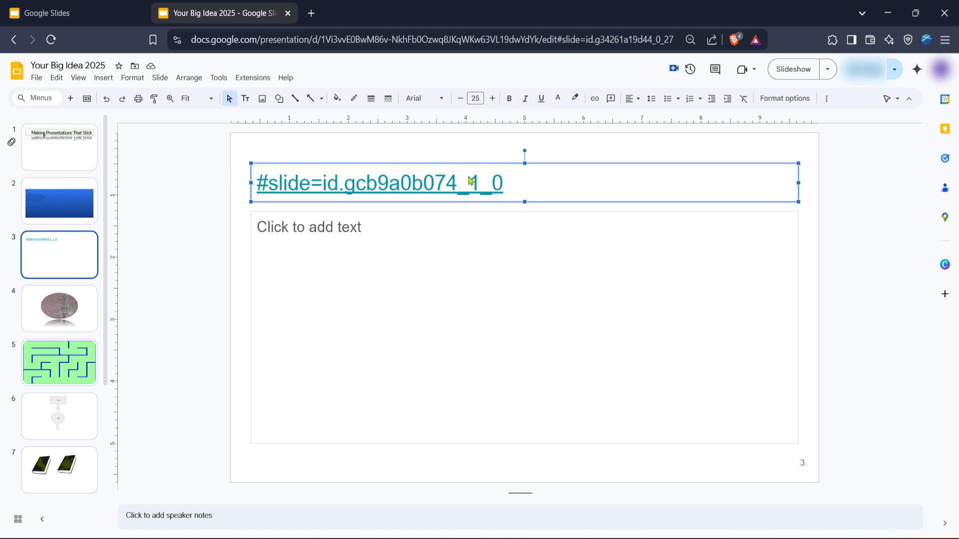
Reveal the slide 3 hyperlink's preview and open its Edit link editor
double_click(424, 182)
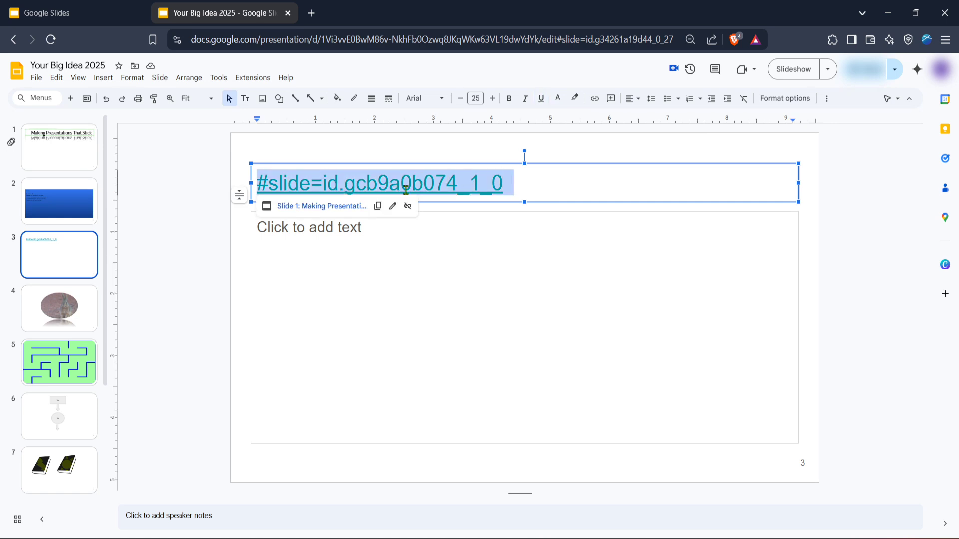
mouse_move(392, 205)
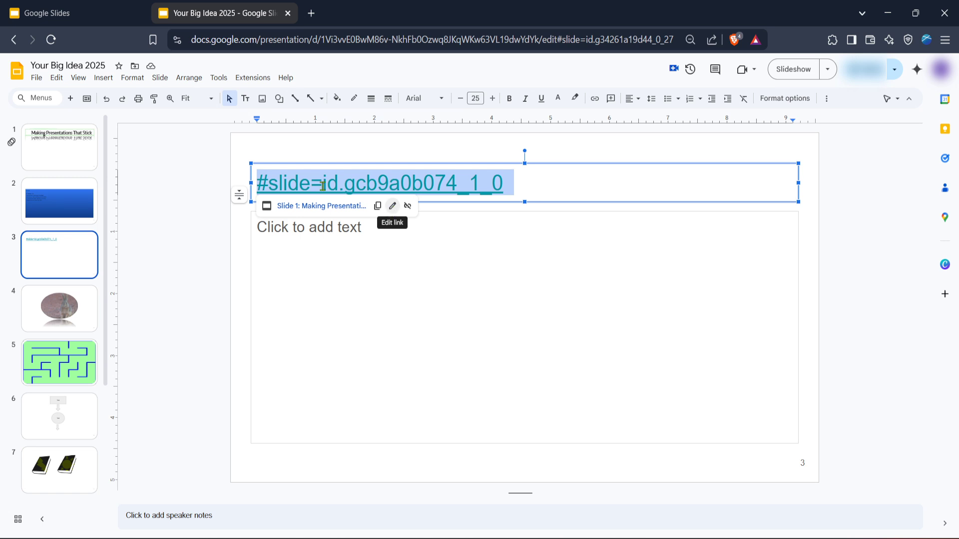
mouse_move(354, 191)
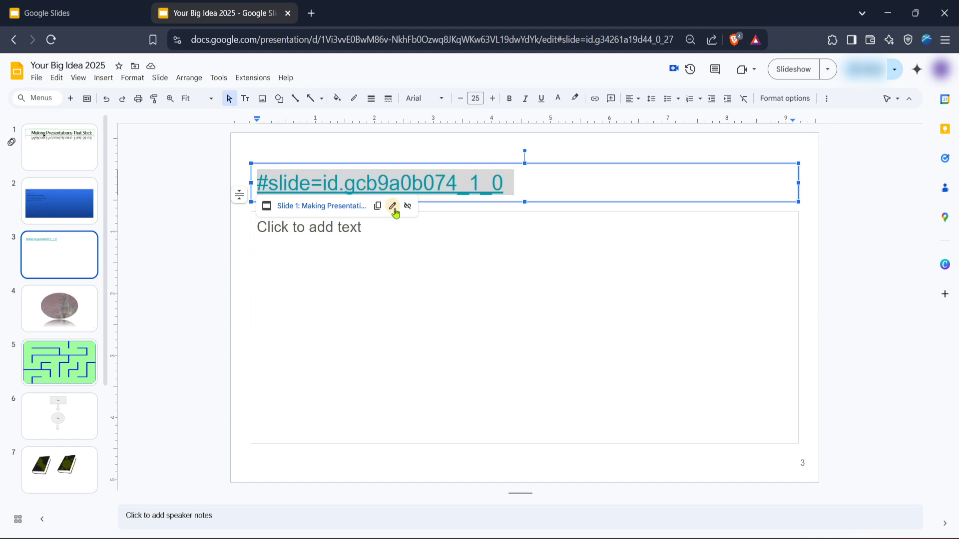
click(392, 205)
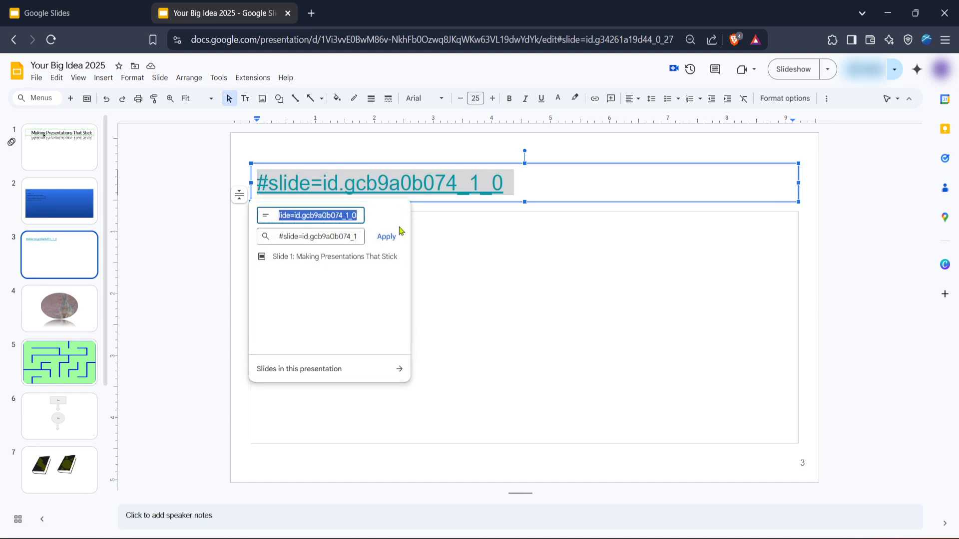